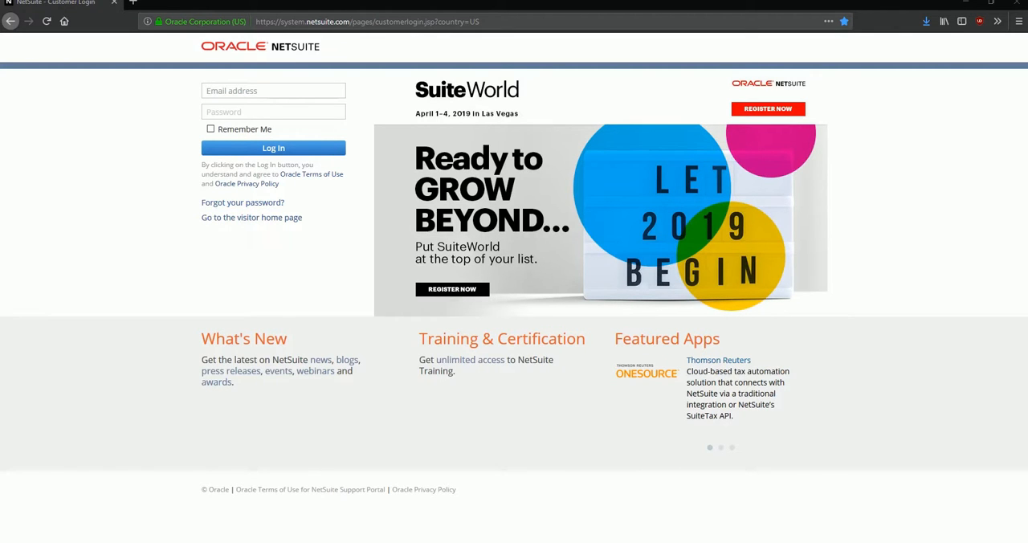
Step: Sign in to the NetSuite account with email and password to reach the Home dashboard
click(366, 22)
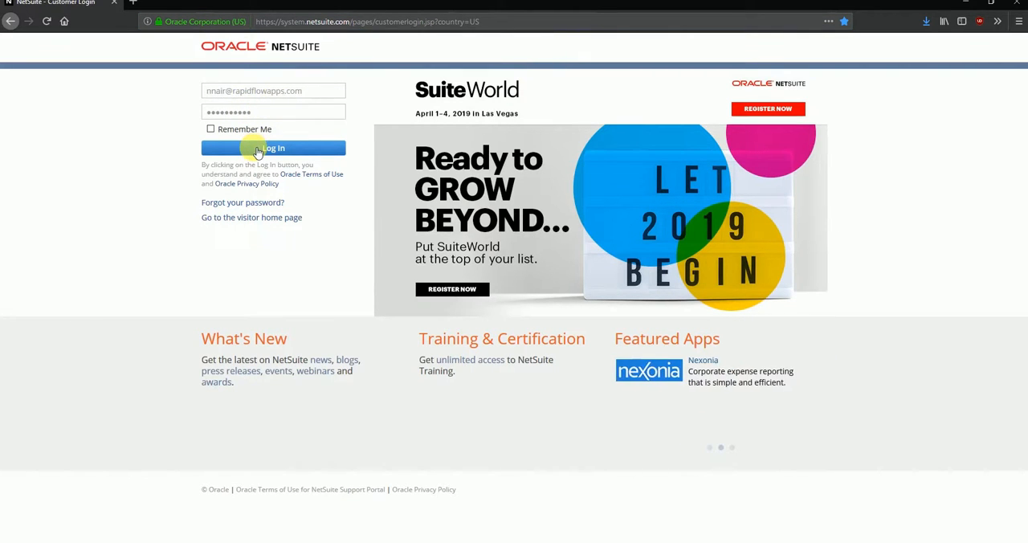
click(273, 148)
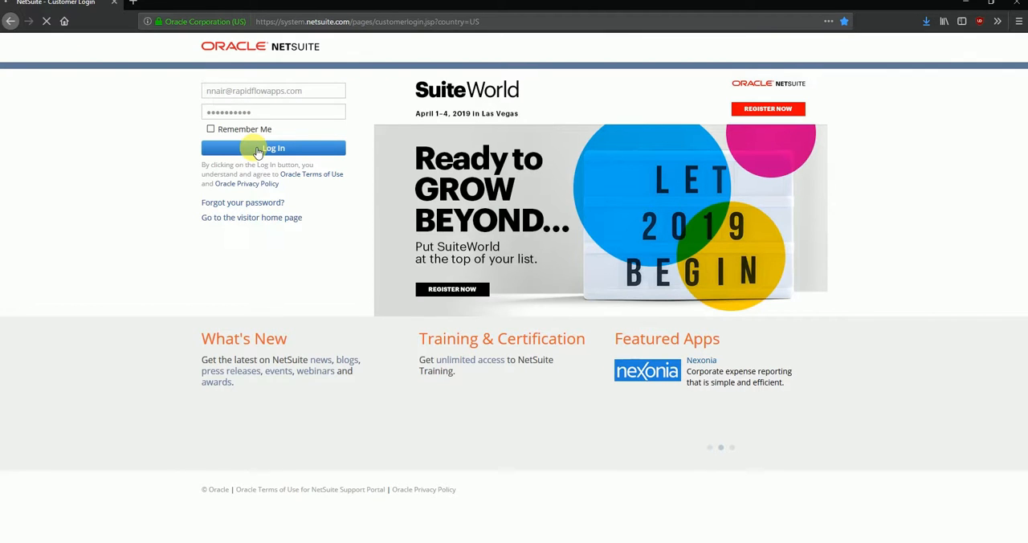
click(273, 148)
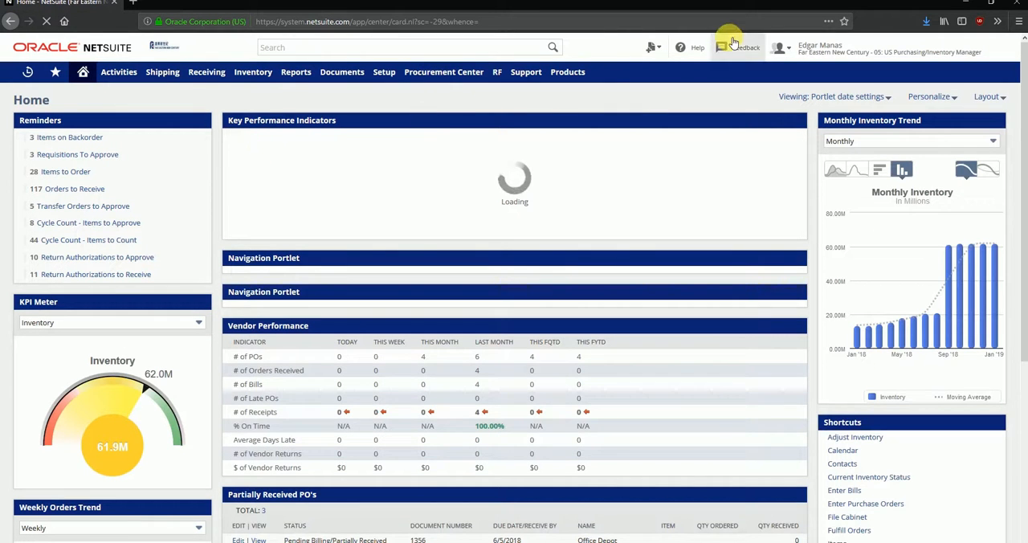
click(819, 48)
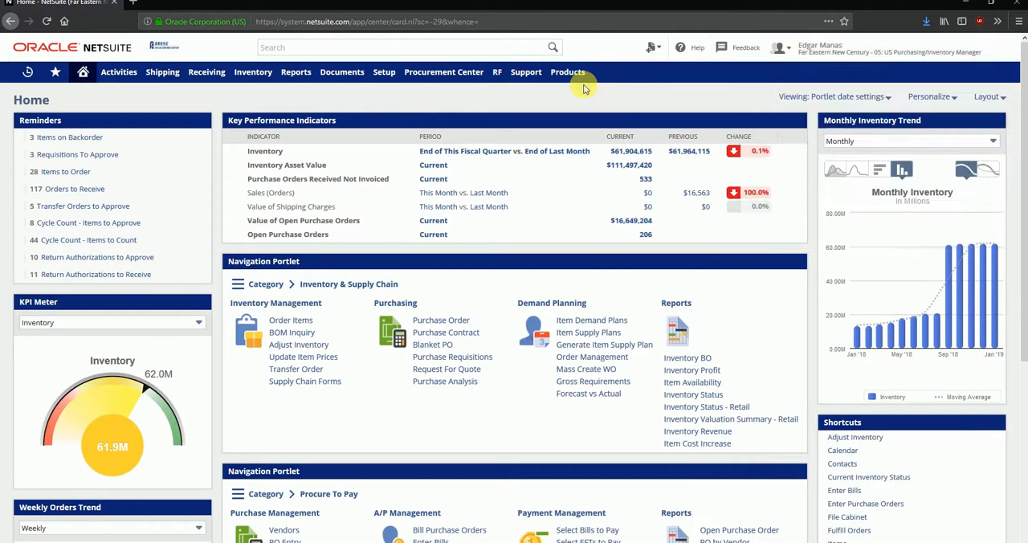
mouse_move(512, 110)
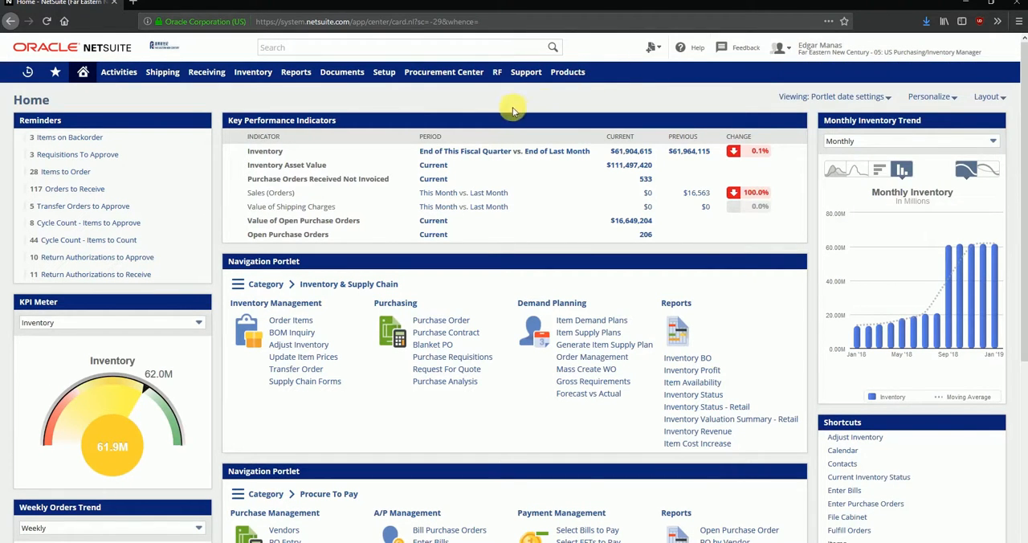
mouse_move(544, 106)
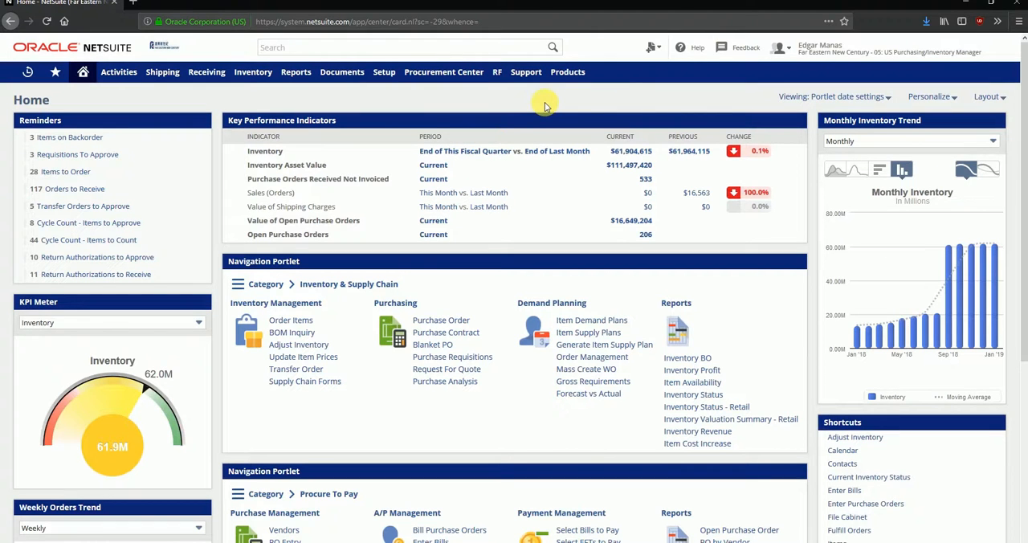
click(986, 97)
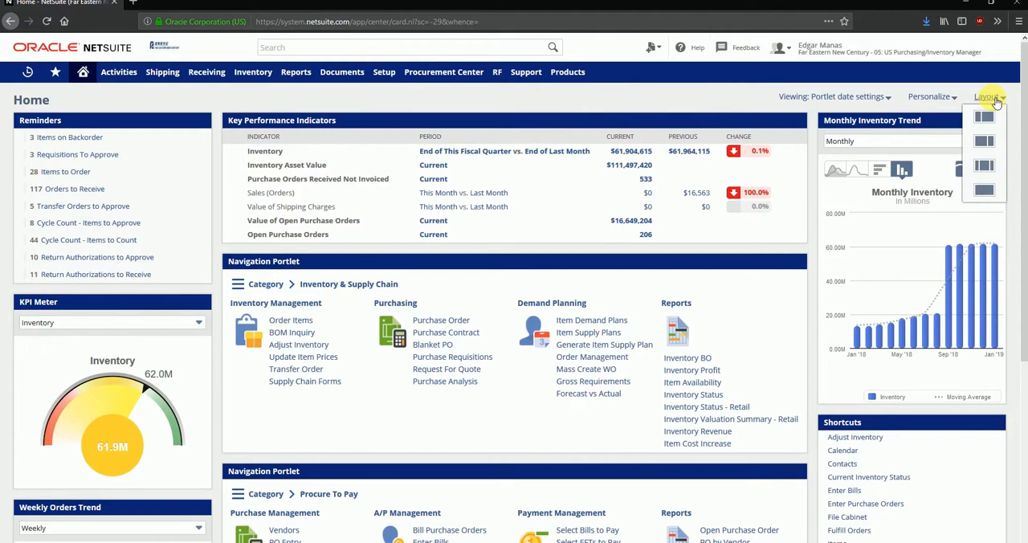
mouse_move(556, 104)
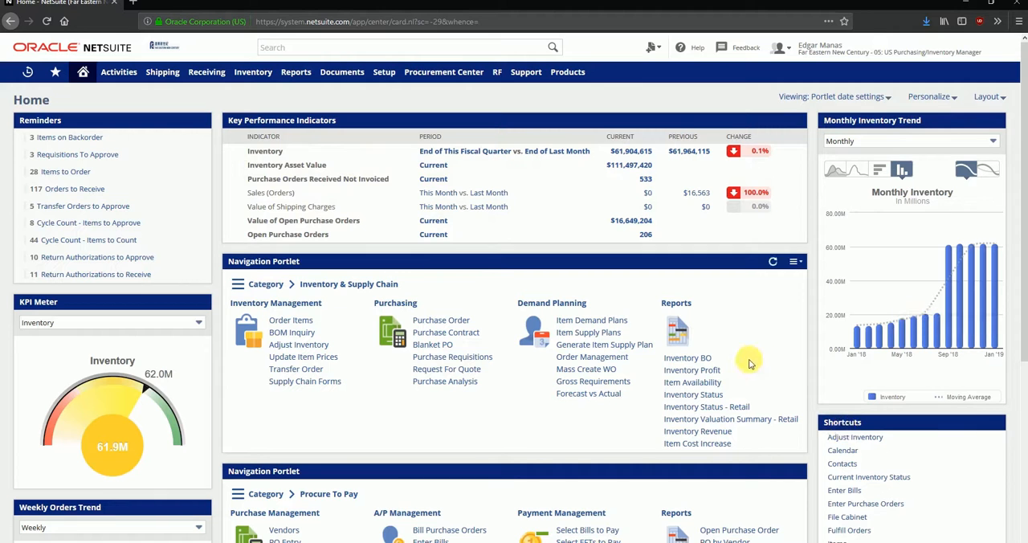
scroll(down, 3)
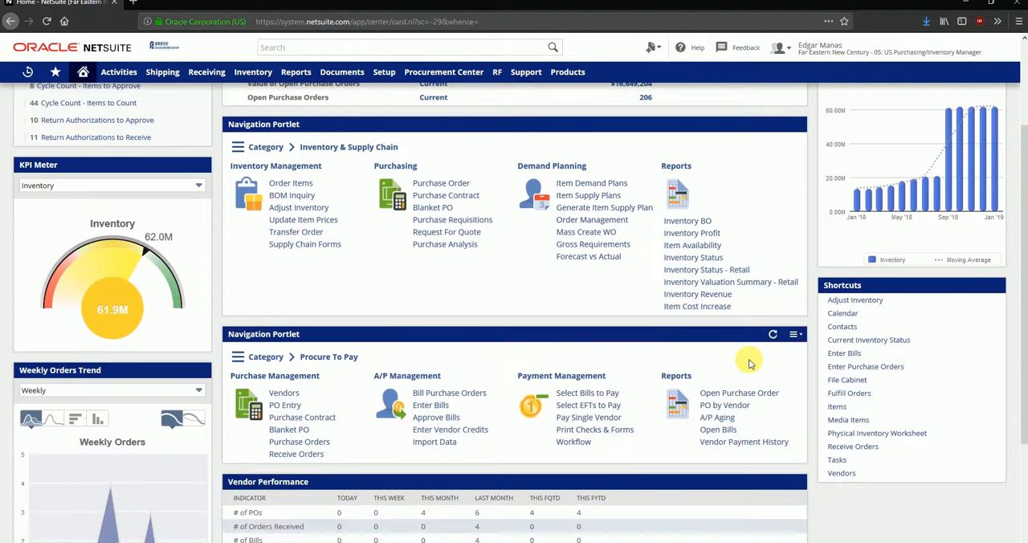
scroll(down, 3)
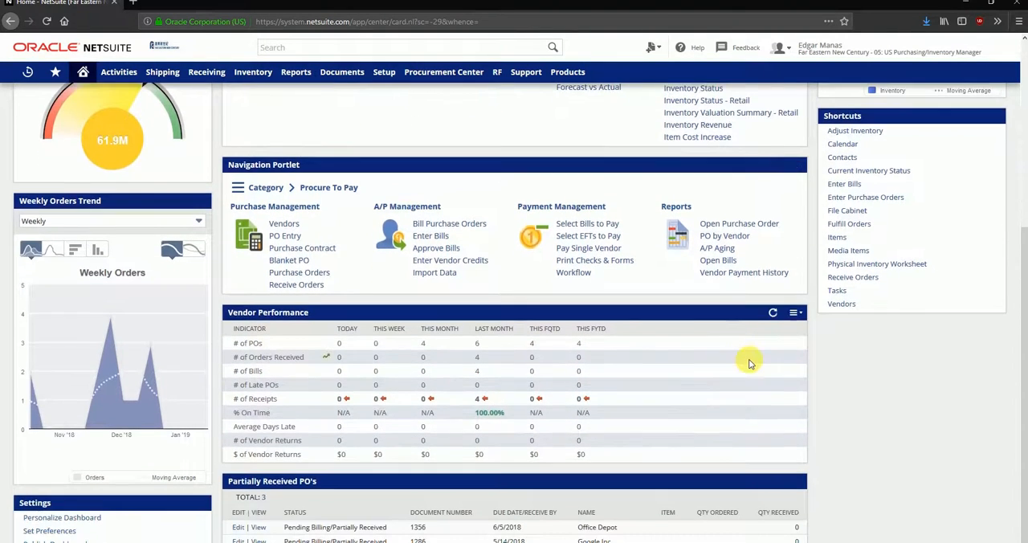
scroll(down, 3)
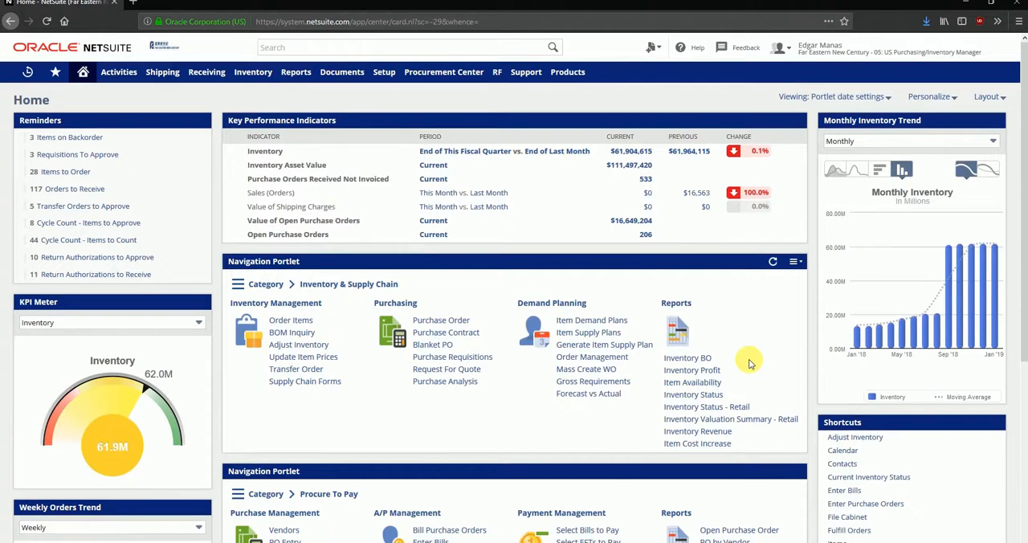
mouse_move(202, 180)
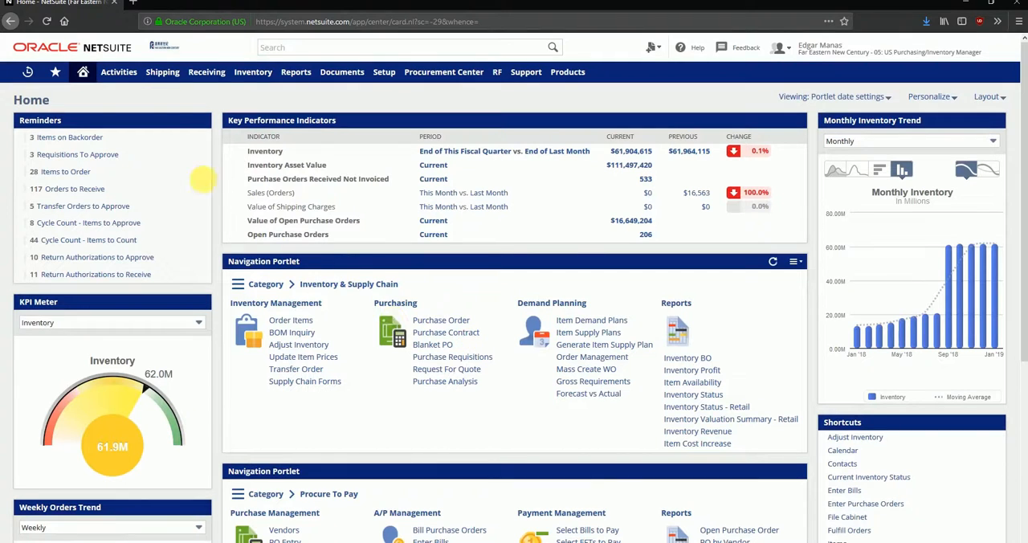
click(119, 71)
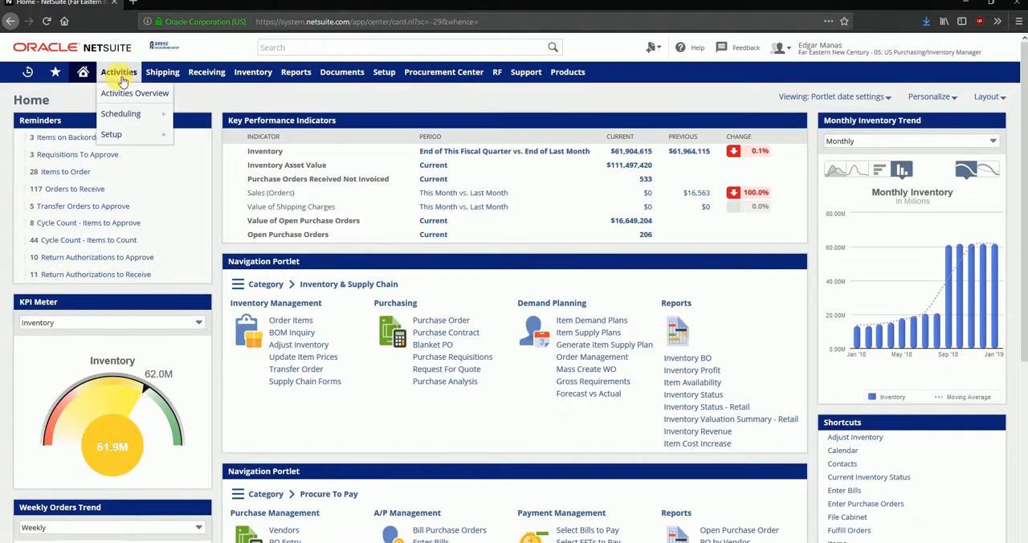
click(162, 71)
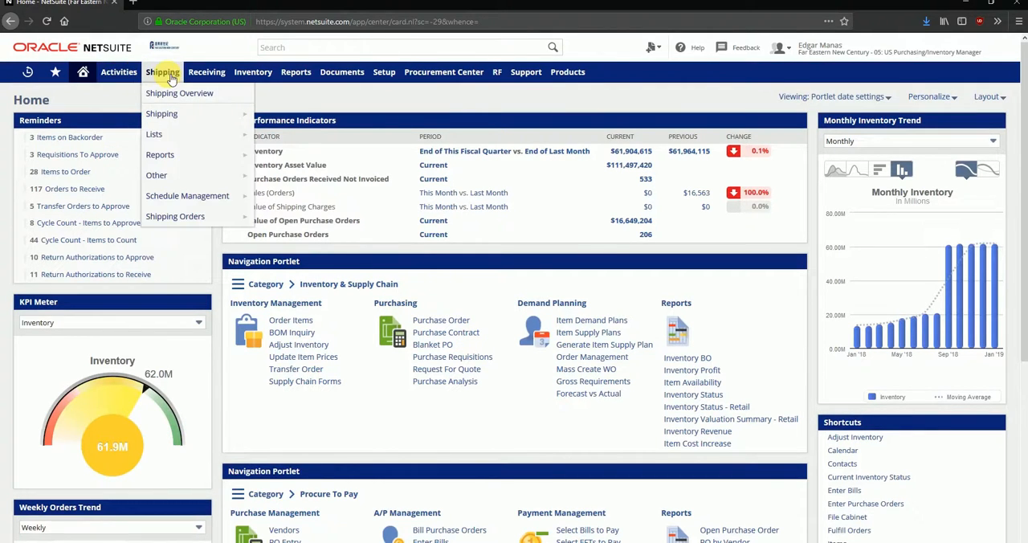
click(205, 70)
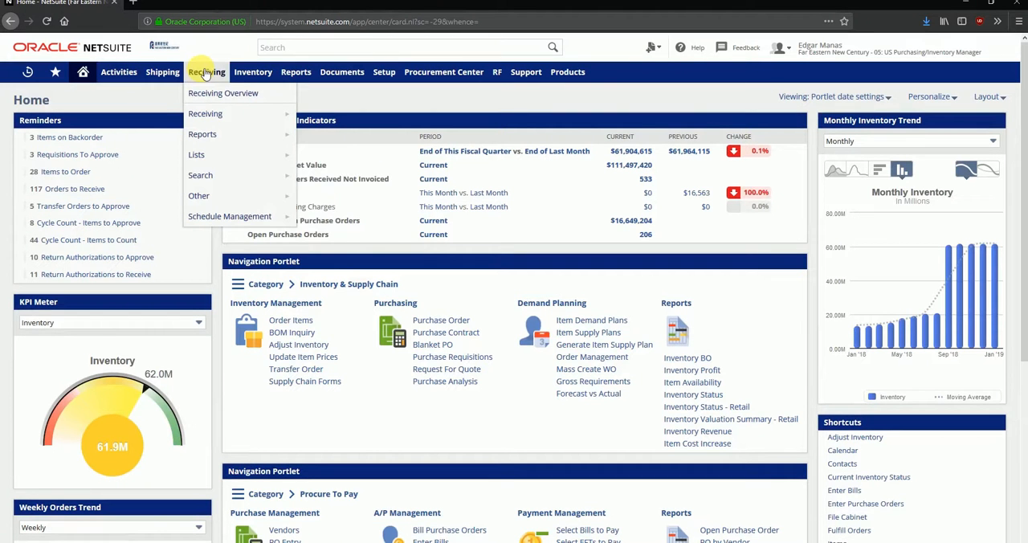
click(296, 71)
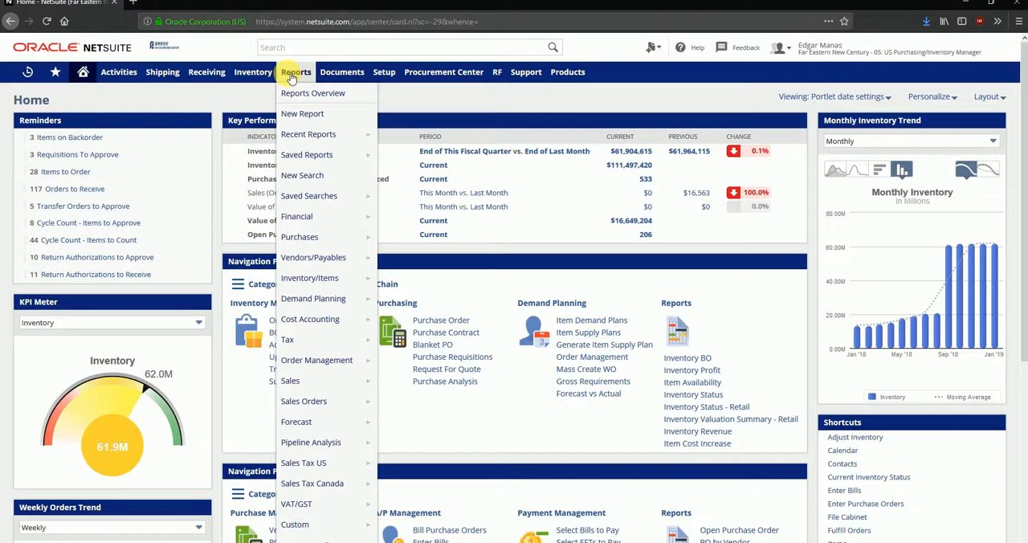
mouse_move(292, 79)
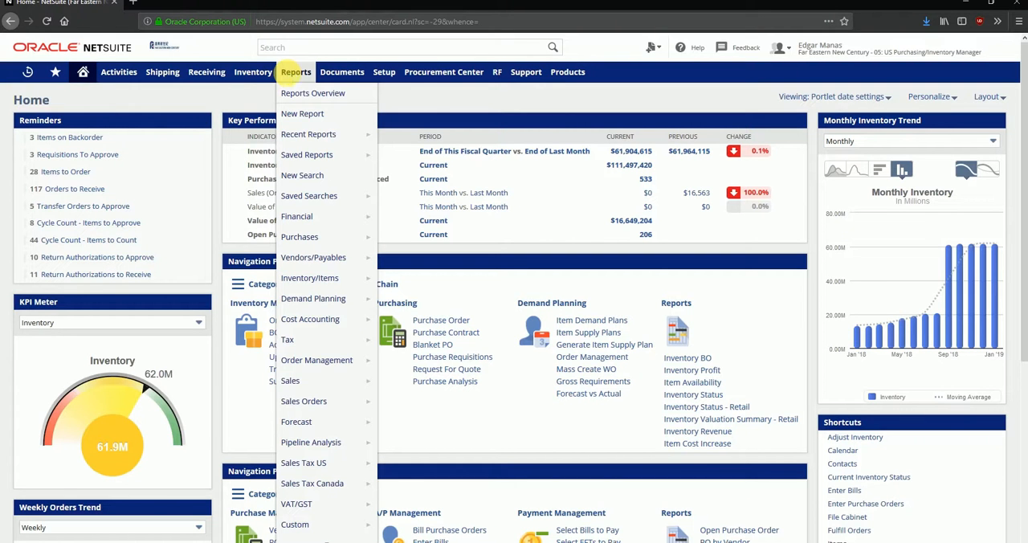
mouse_move(506, 89)
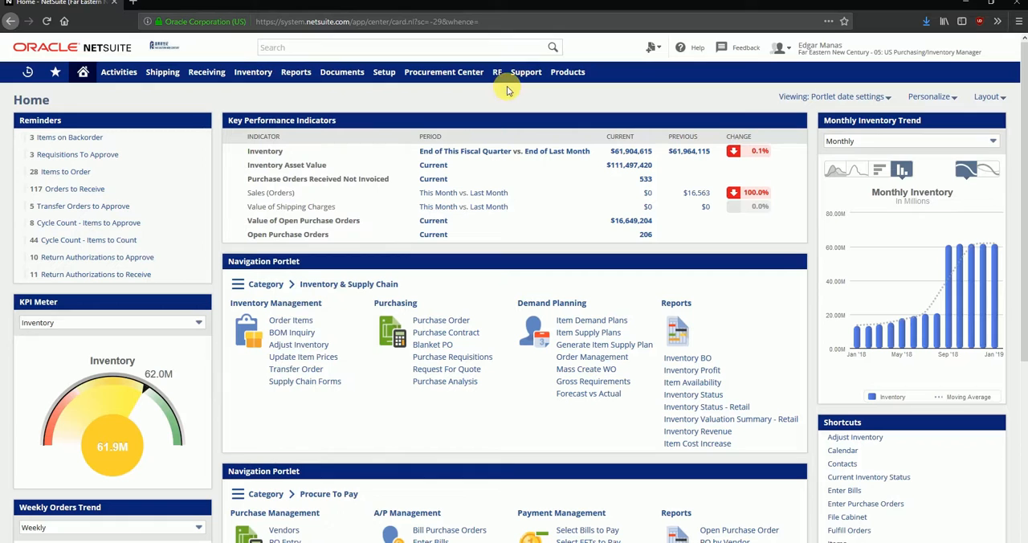
Step: View the list of available Far Eastern New Century roles from the top-right role menu
click(819, 48)
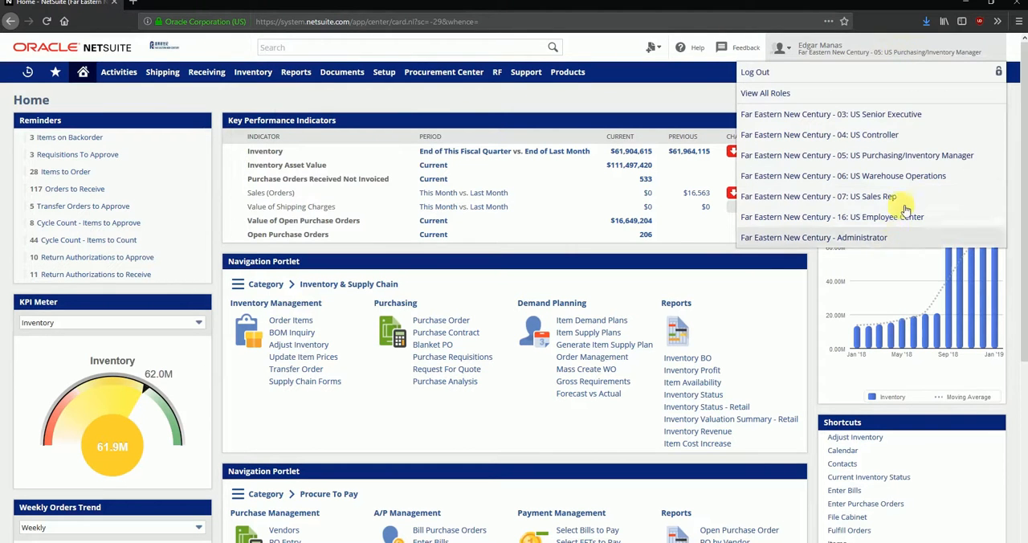
mouse_move(914, 154)
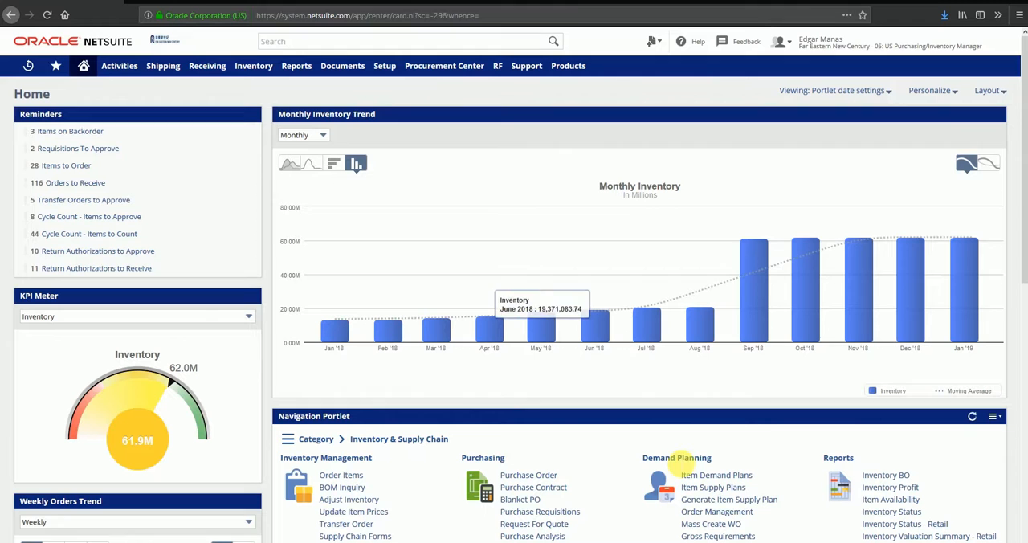
mouse_move(700, 476)
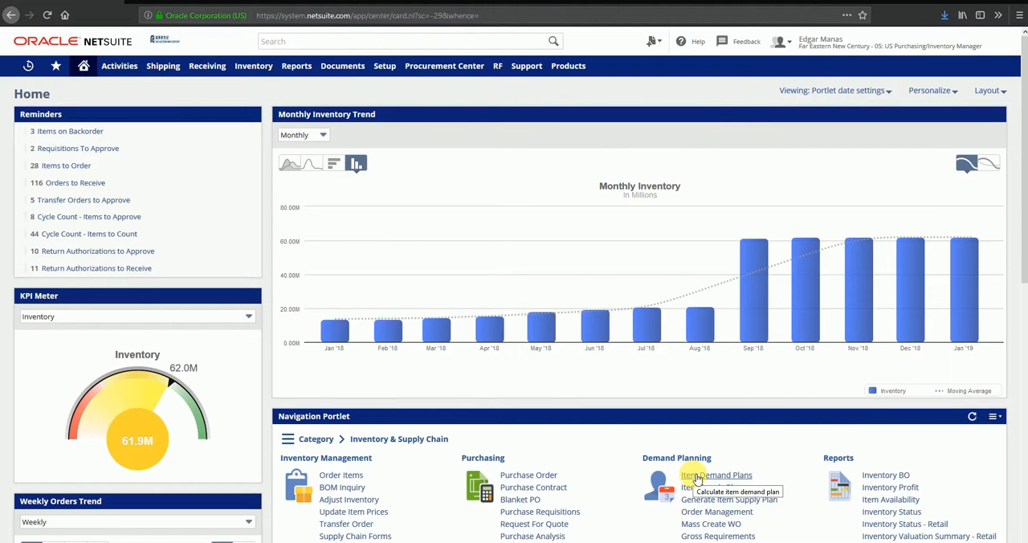
Step: Review the Item Demand Plans list filtered to TECHNOLOGY at US West DC and start calculating new plans
click(717, 475)
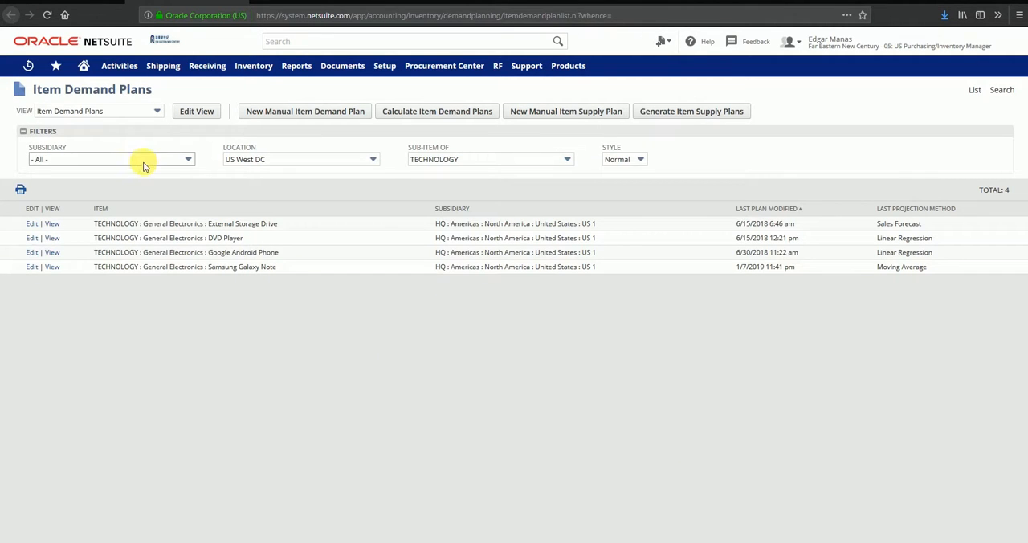
click(109, 159)
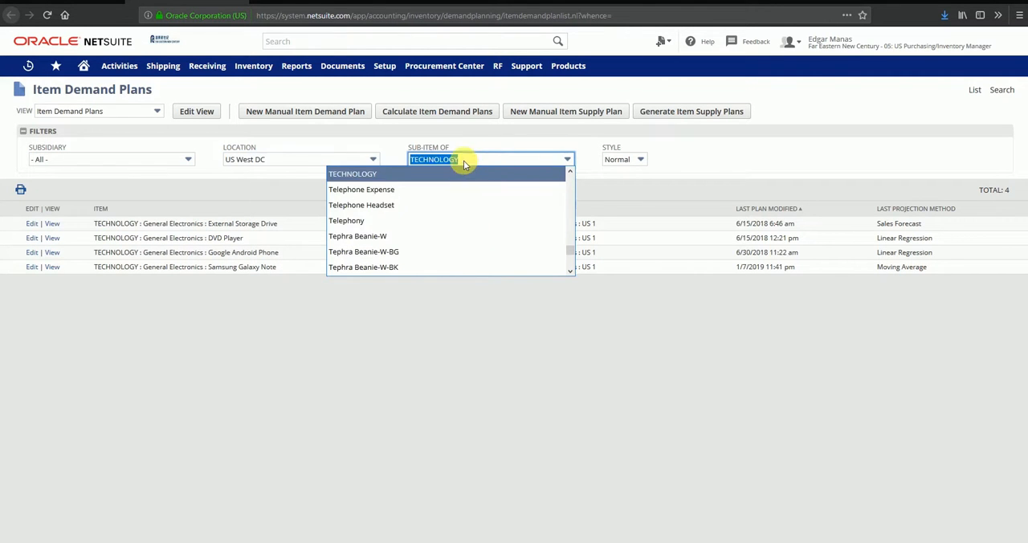
click(440, 173)
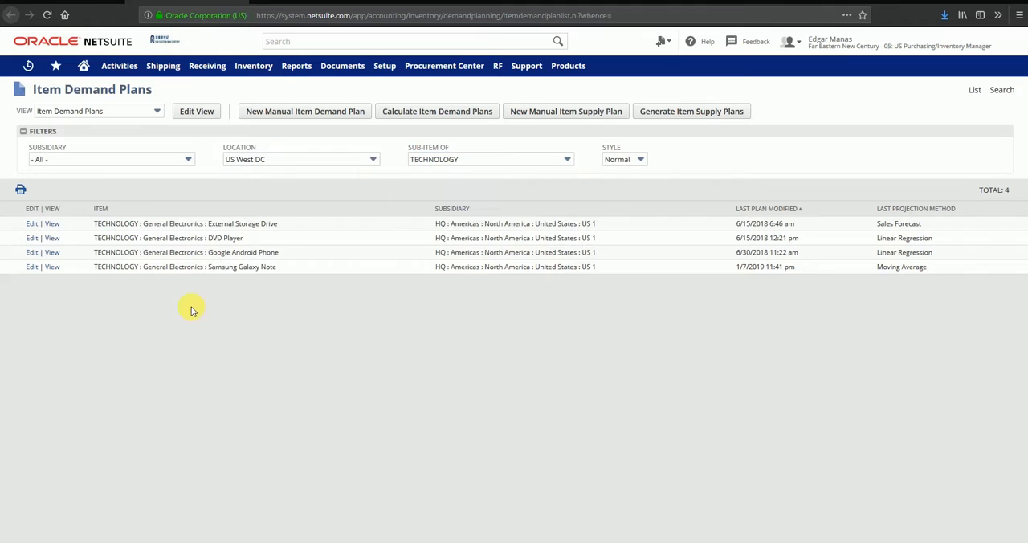
mouse_move(437, 111)
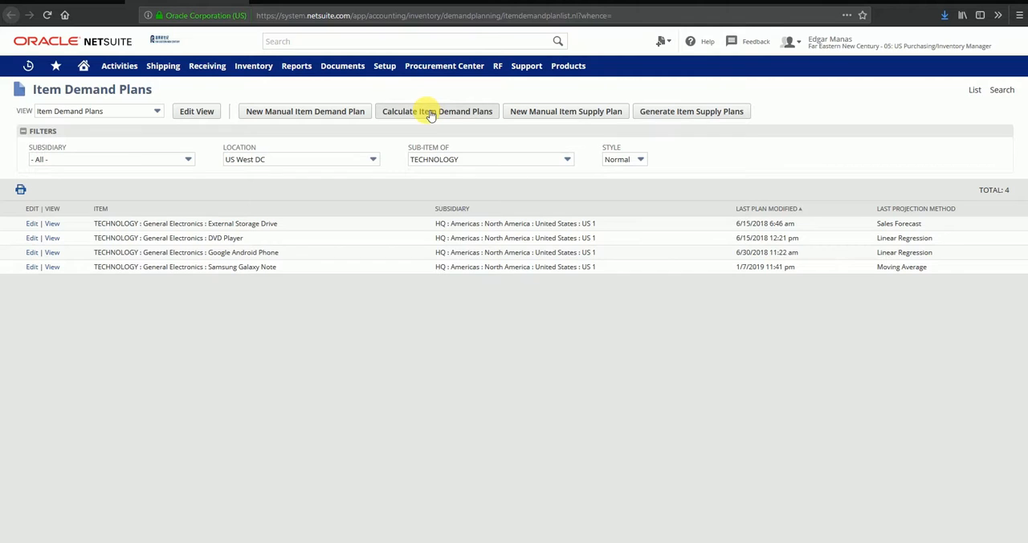
click(437, 111)
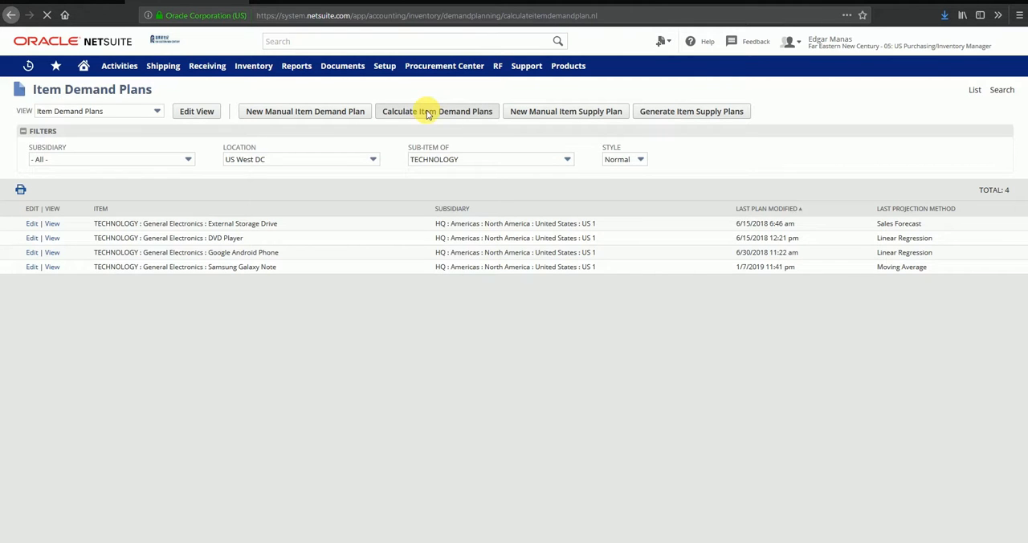
Step: Set location US West DC and Linear Regression projection method on the calculation form
click(437, 111)
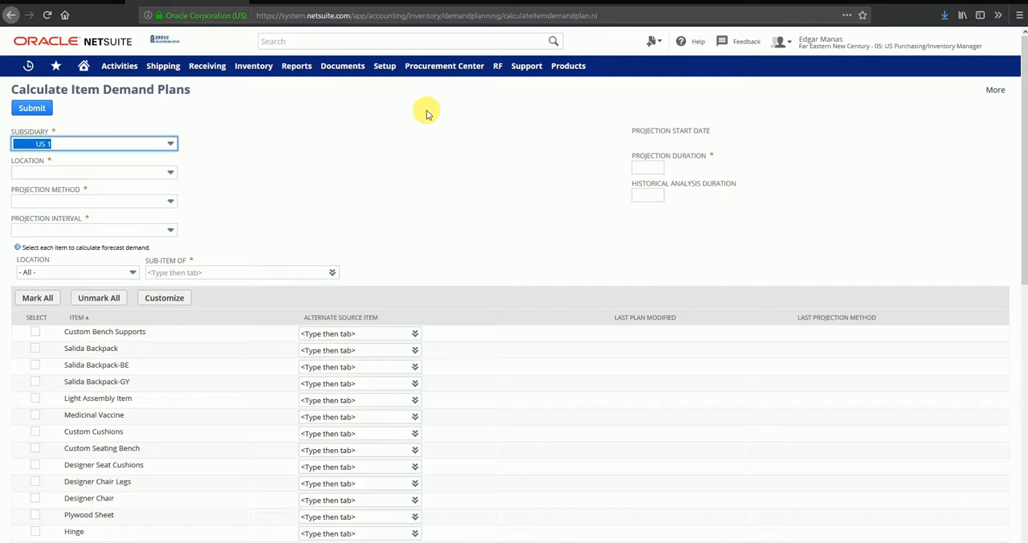
mouse_move(147, 178)
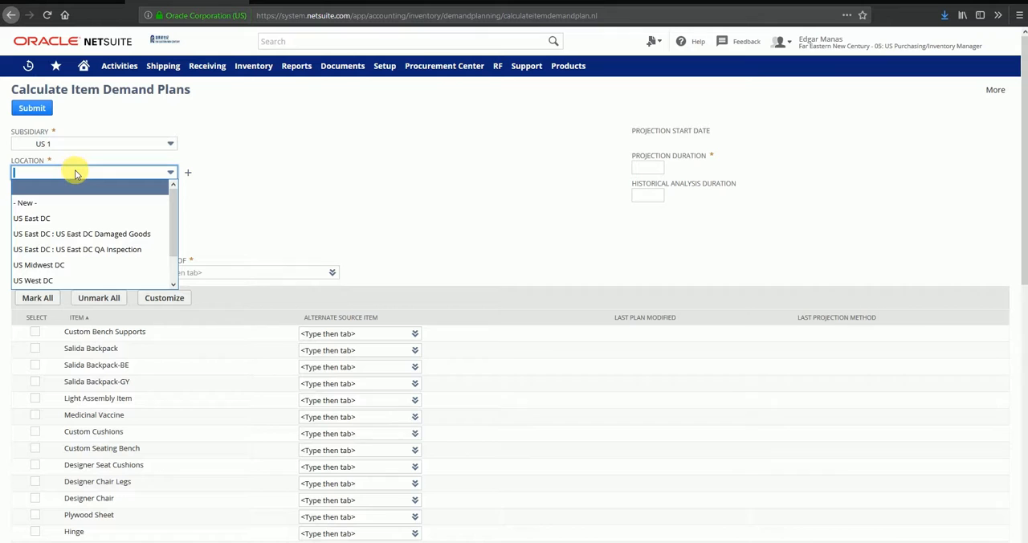
mouse_move(67, 279)
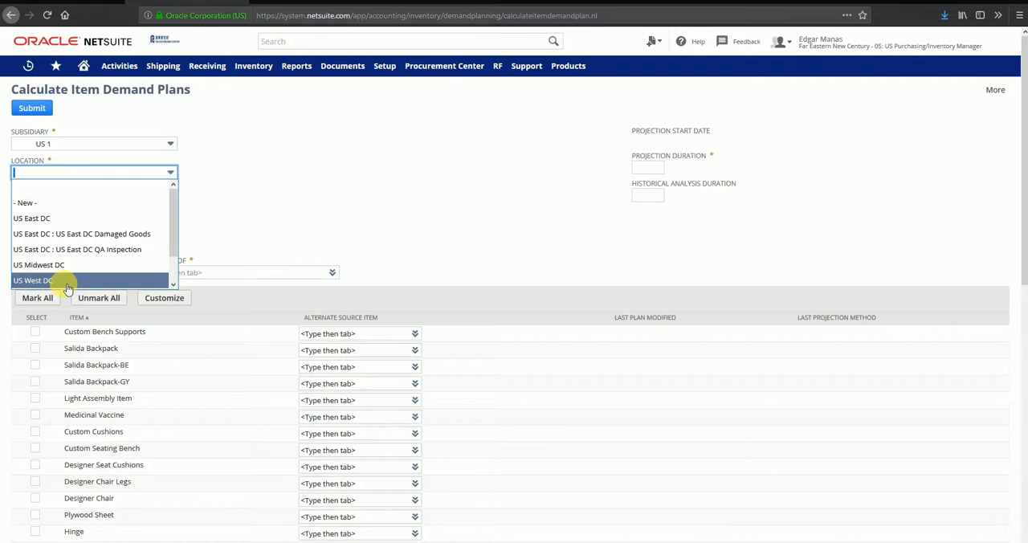
click(33, 280)
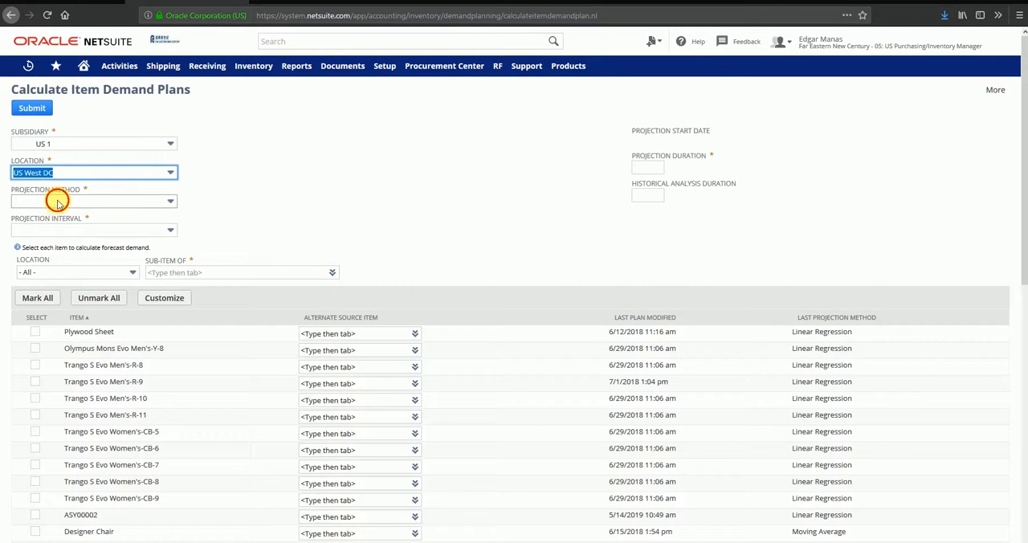
click(93, 200)
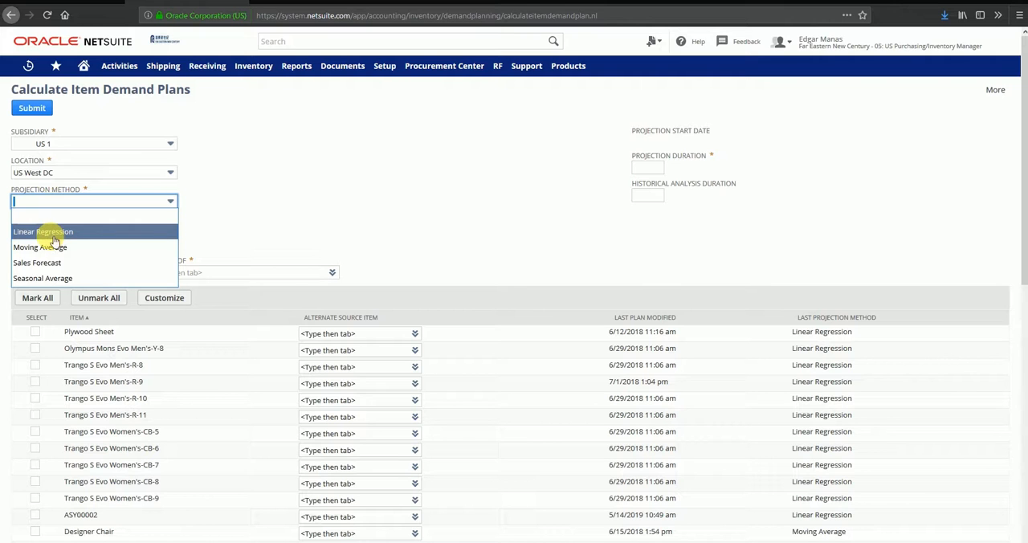
mouse_move(39, 247)
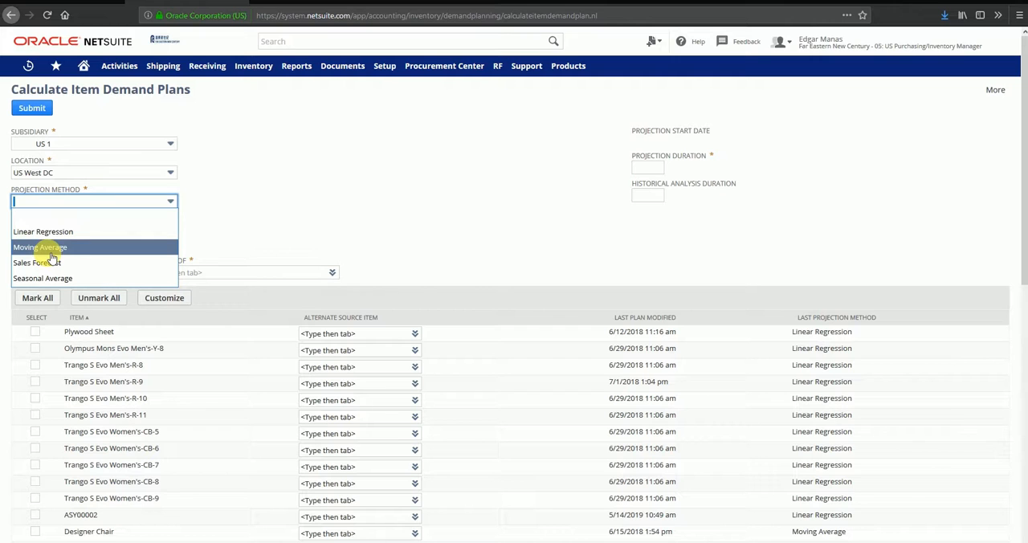
mouse_move(37, 264)
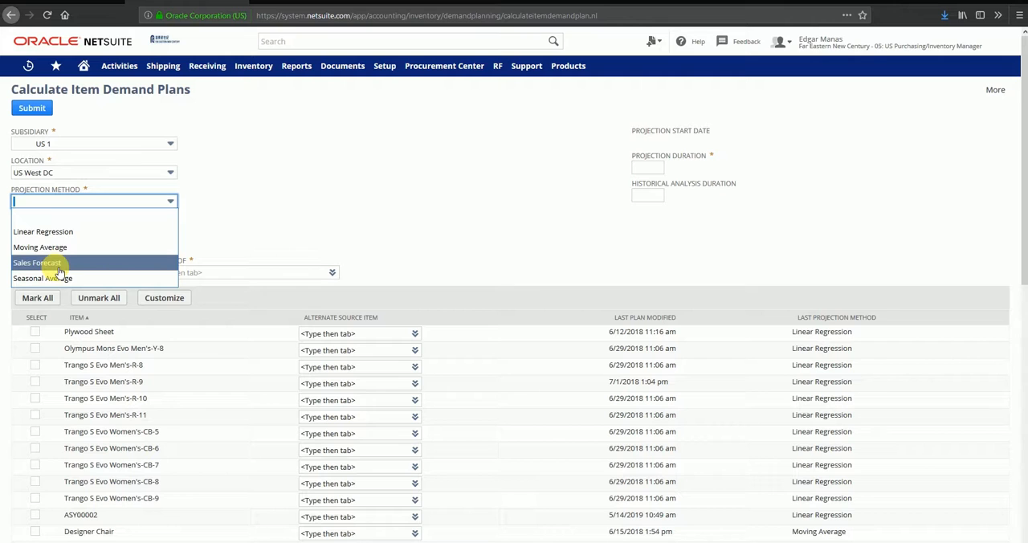
mouse_move(42, 278)
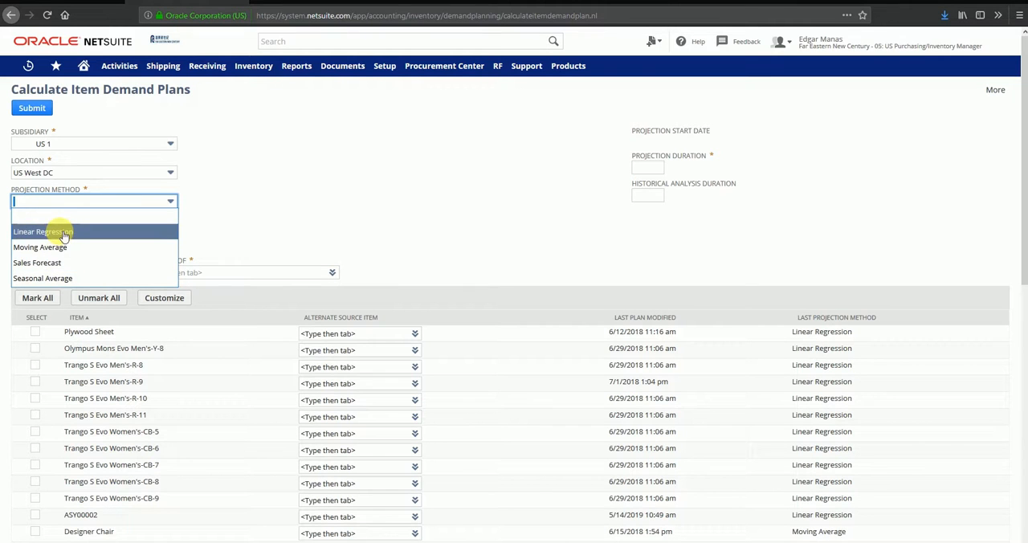
click(42, 231)
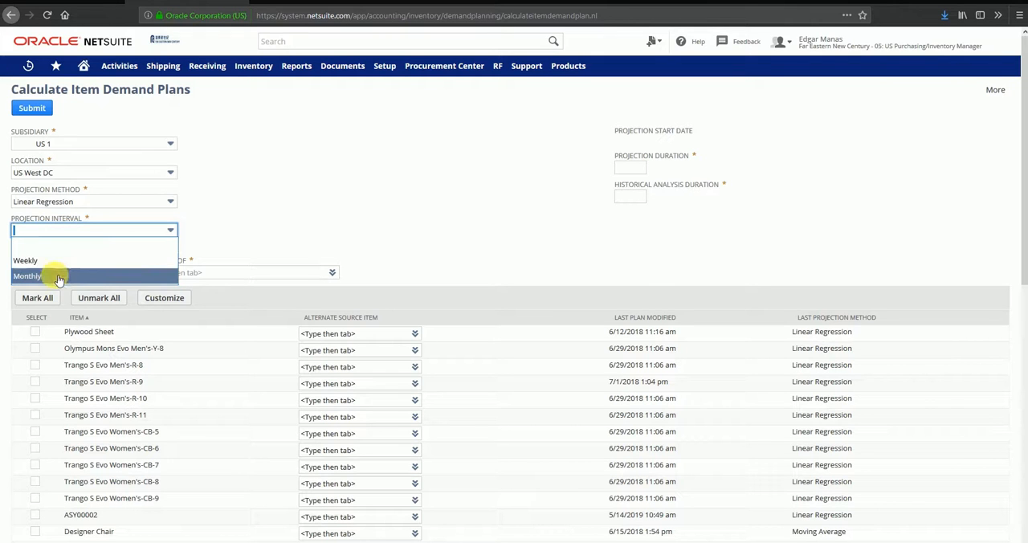
Step: Set a Monthly projection interval with 6-month projection duration and 12-month historical analysis
click(27, 276)
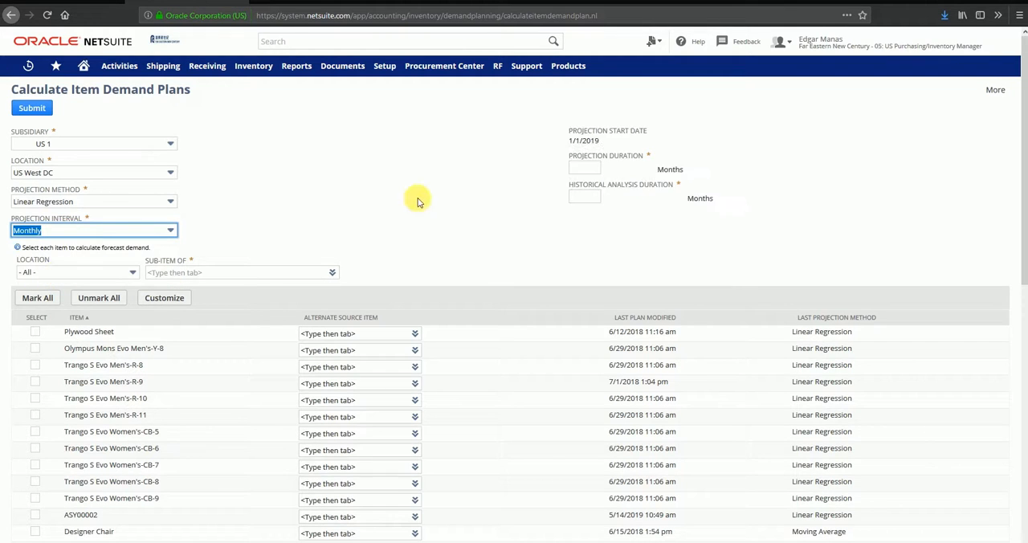
click(584, 167)
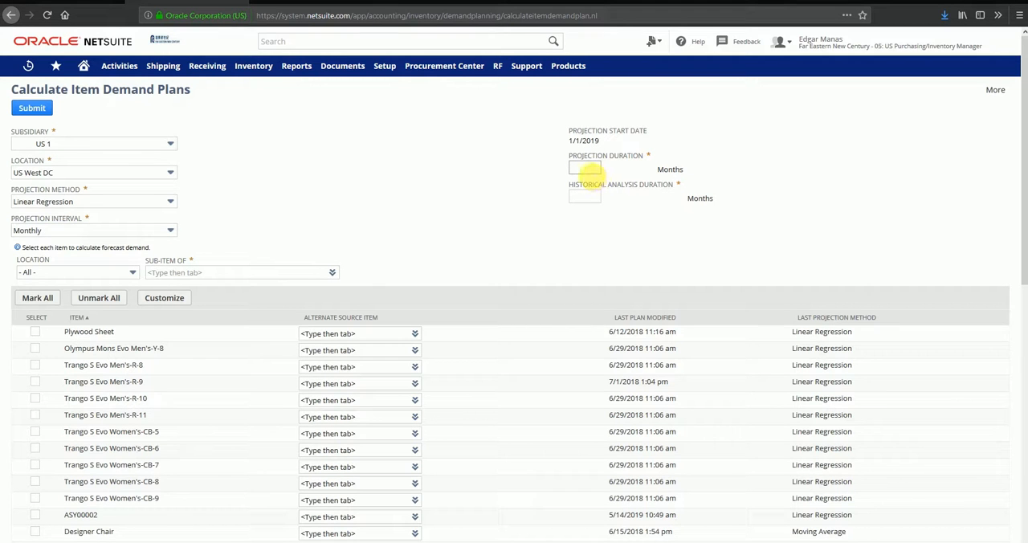
click(584, 169)
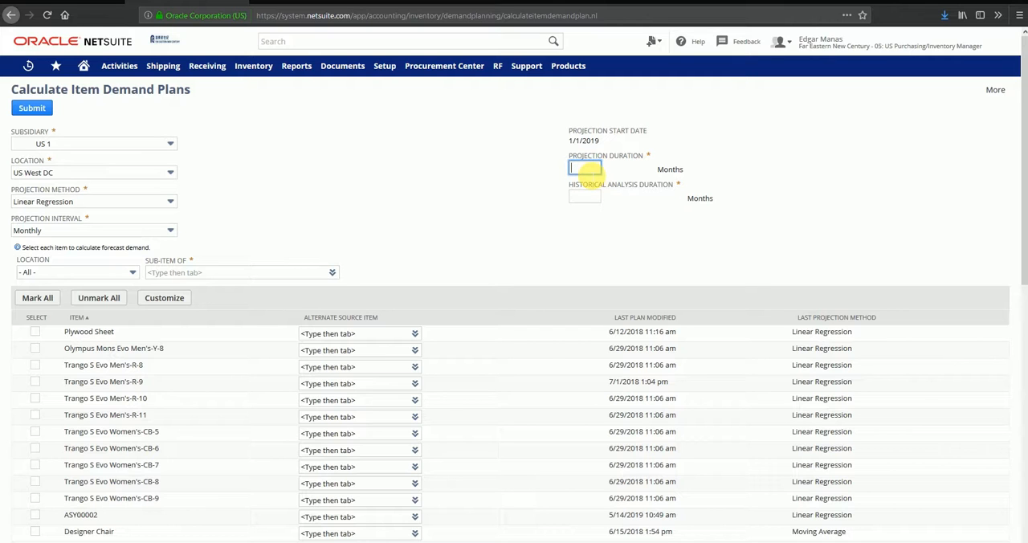
text(6)
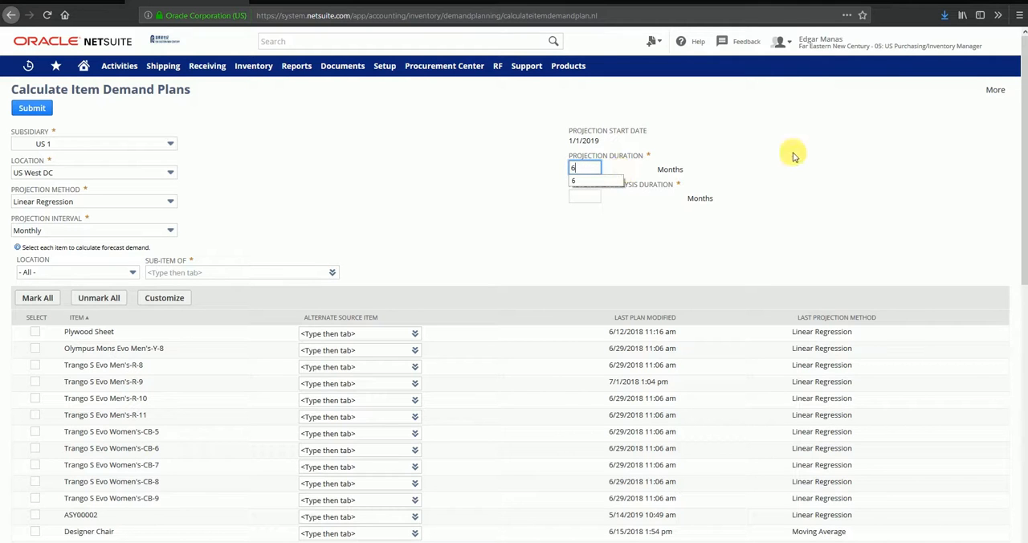
click(585, 197)
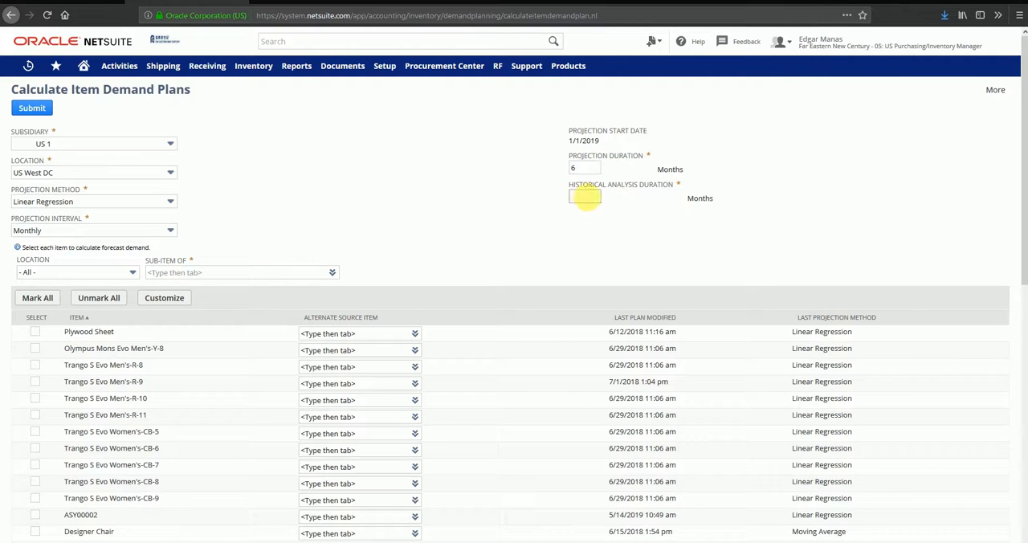
click(585, 196)
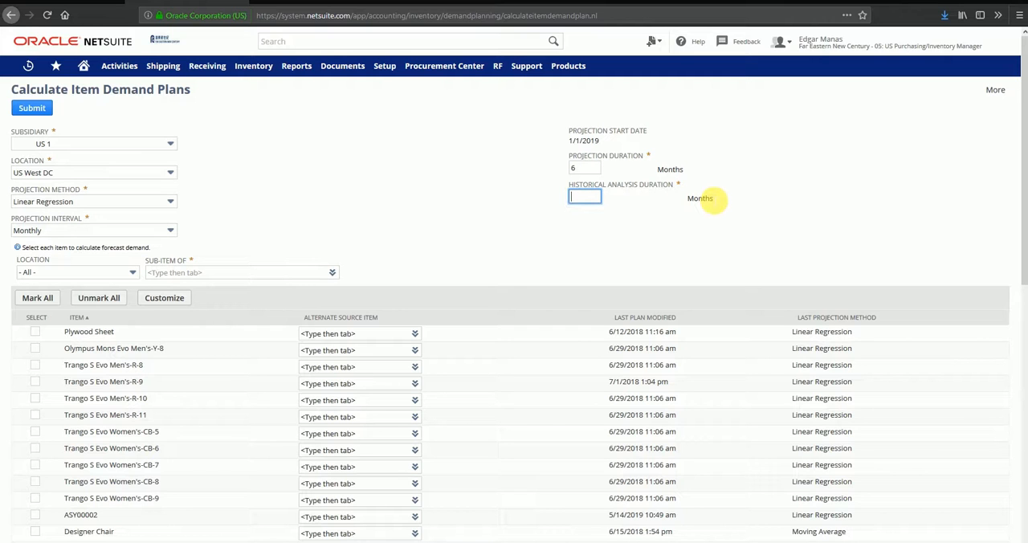
text(12)
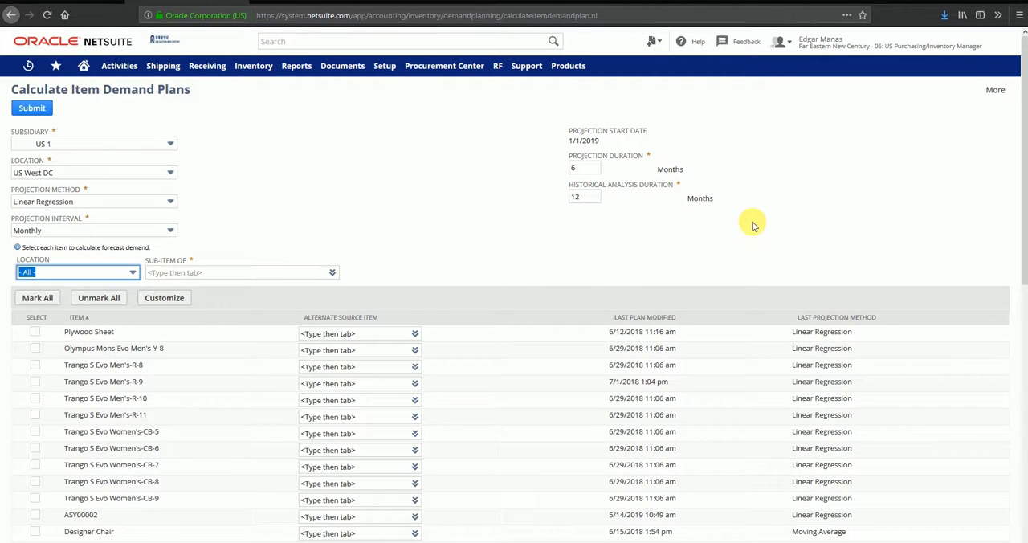
mouse_move(509, 328)
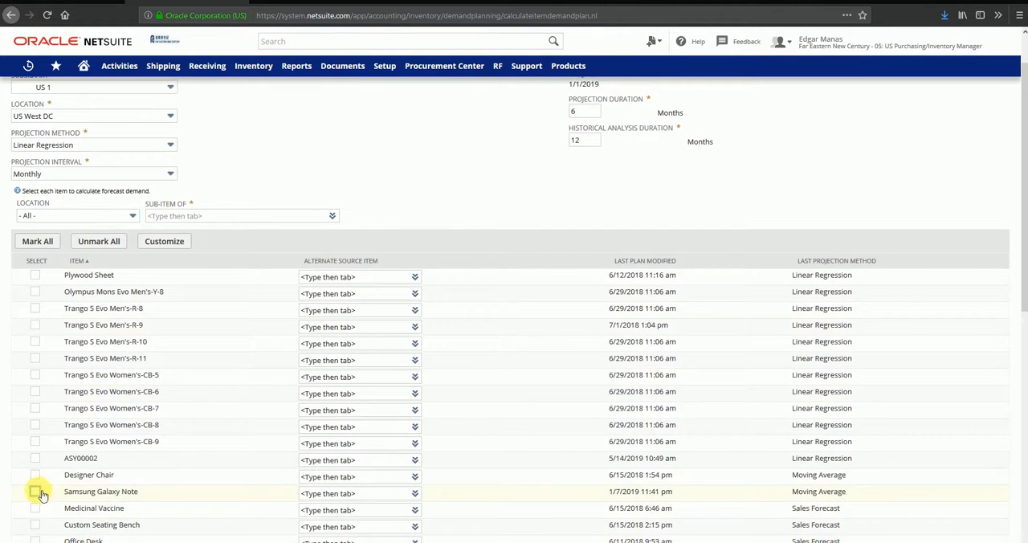
Step: Select Samsung Galaxy Note for calculation and submit the demand plan calculation
click(35, 491)
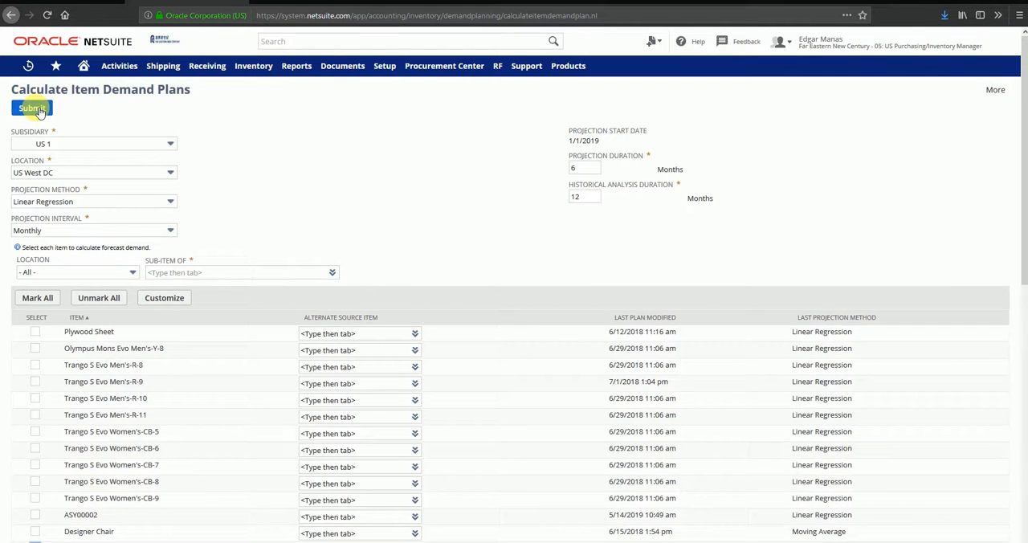
click(32, 109)
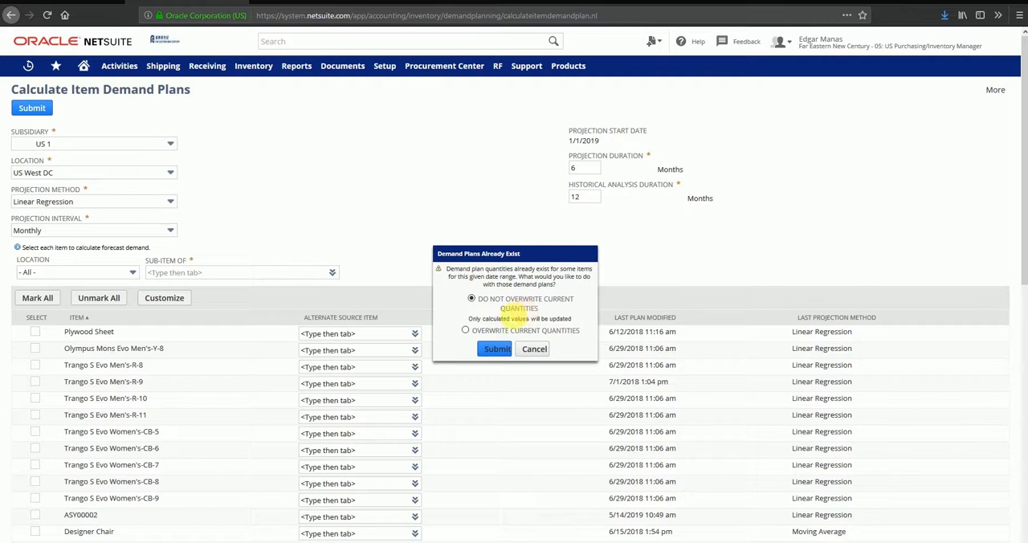
Step: Choose Overwrite Current Quantities in the Demand Plans Already Exist dialog and run the calculation
click(466, 330)
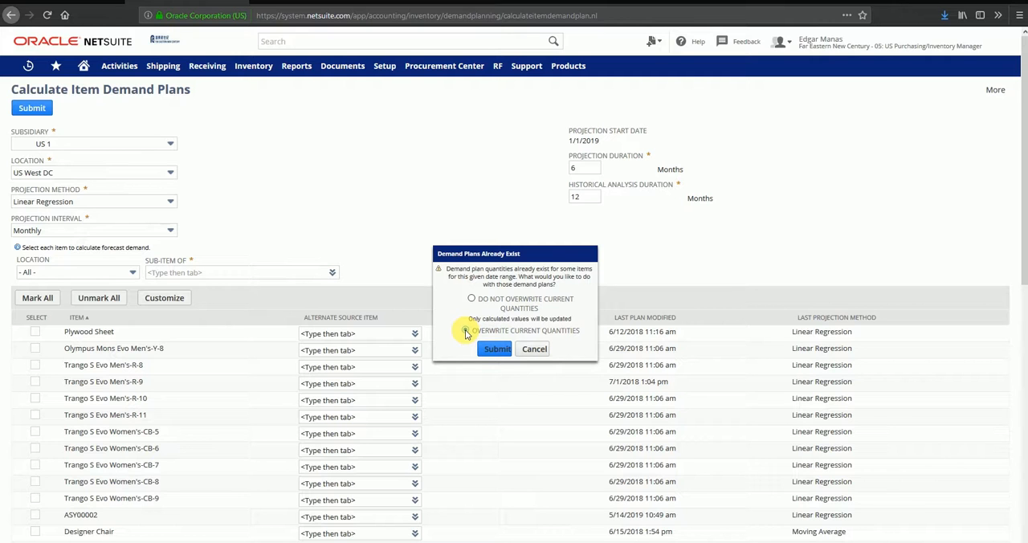
click(466, 331)
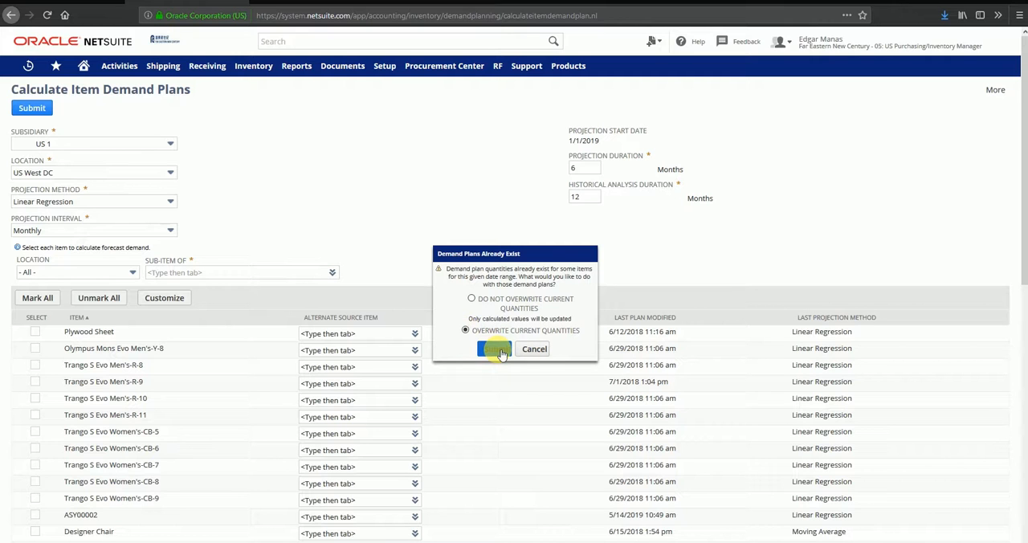
click(493, 349)
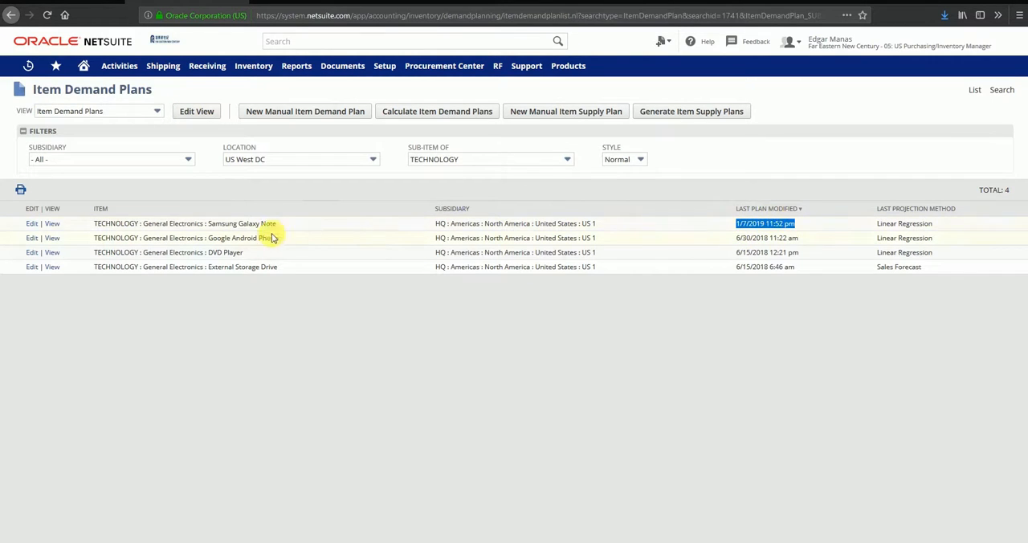
Step: View the Samsung Galaxy Note demand plan record with its January–June 2019 quantities
click(183, 223)
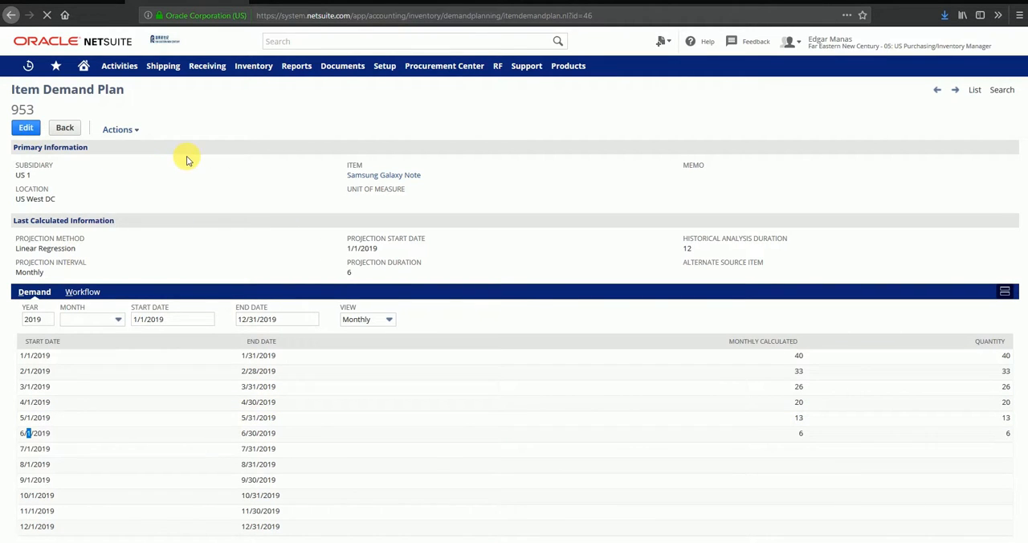
Step: Edit the plan, set the 5/1/2019 quantity to 100 and save it
click(26, 127)
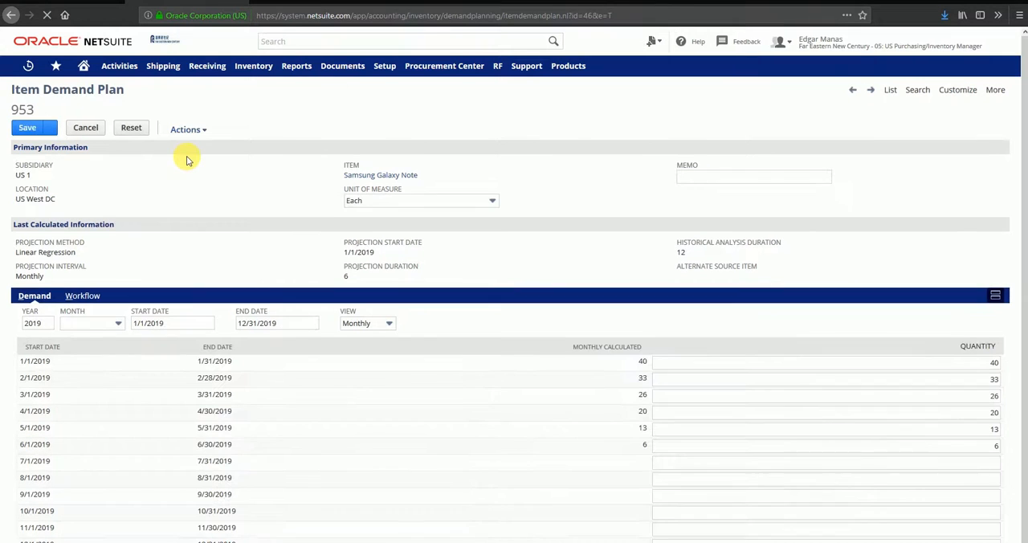
click(421, 199)
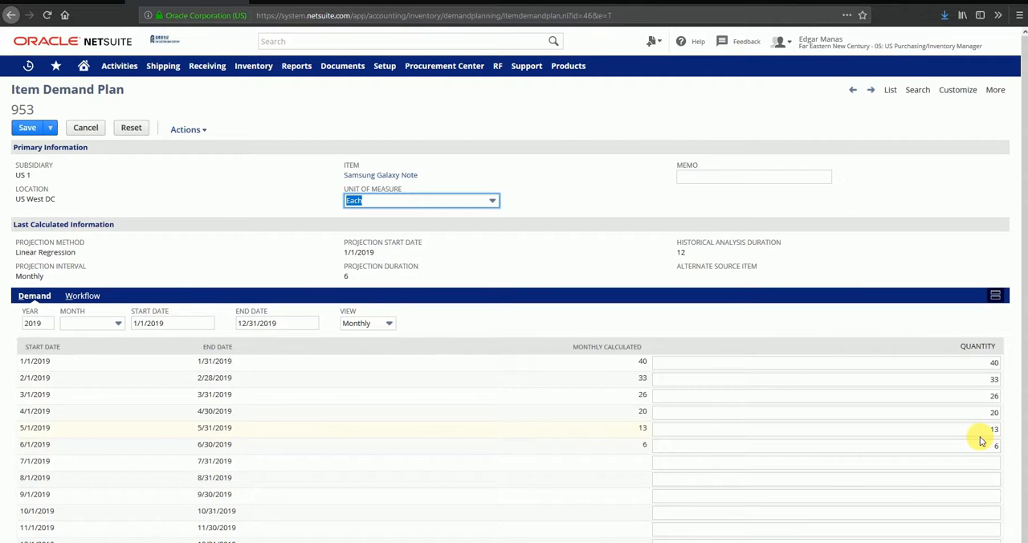
click(822, 427)
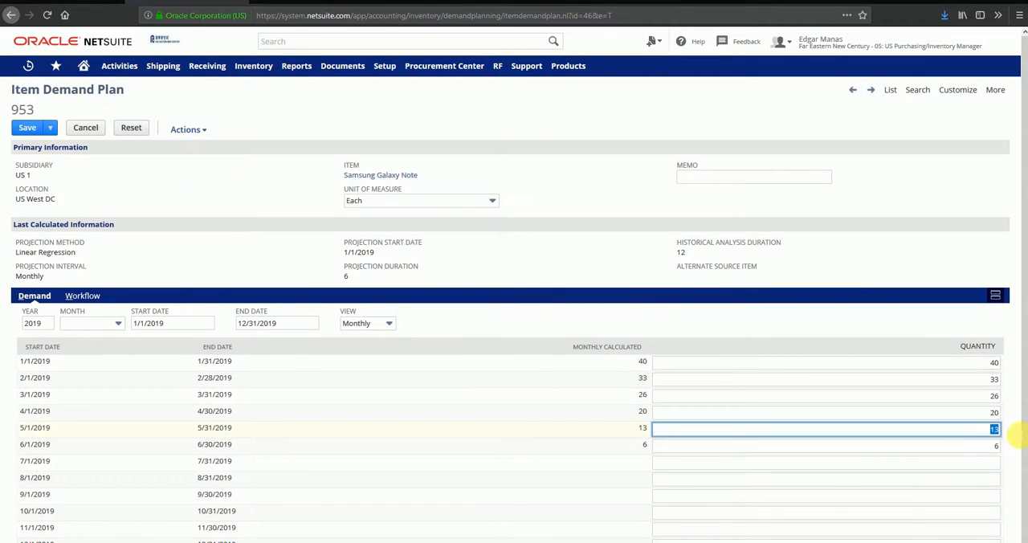
text(100)
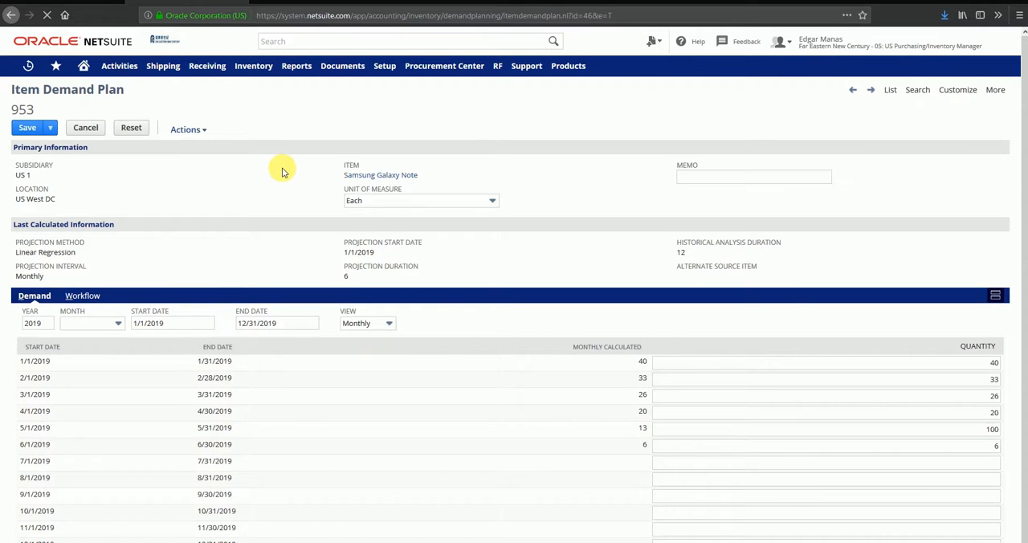
click(26, 127)
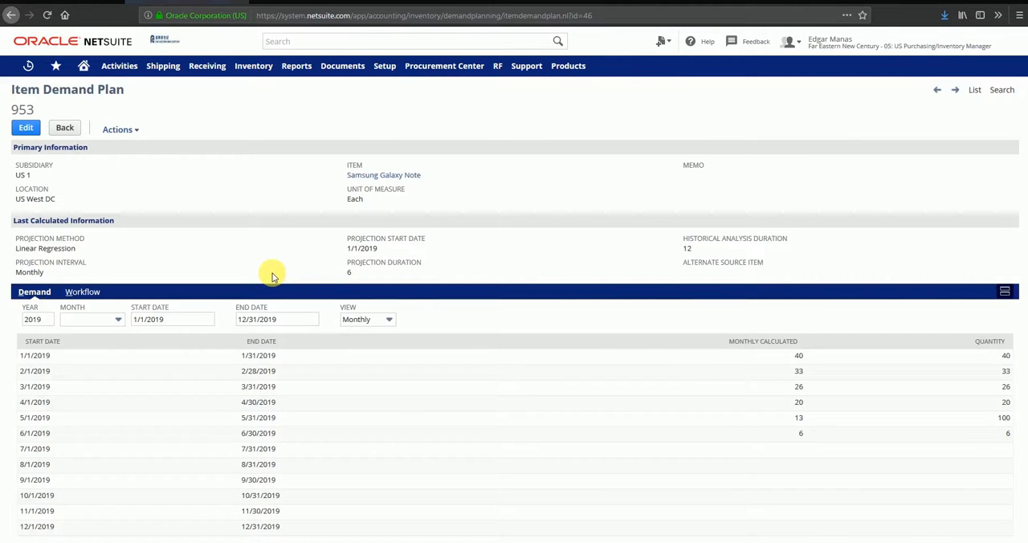
Step: Go back from the saved record to the Item Demand Plans list for US West DC
click(1004, 418)
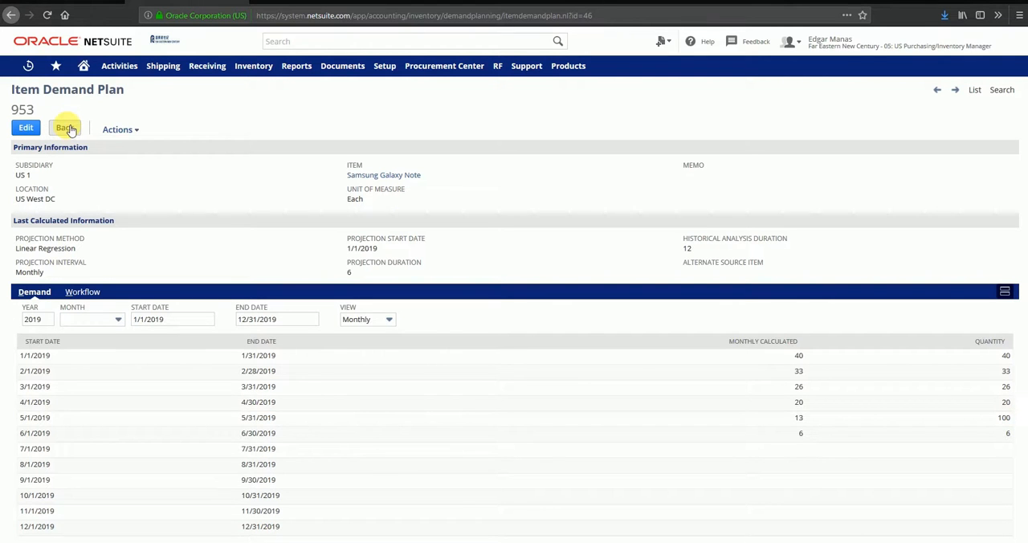
click(64, 129)
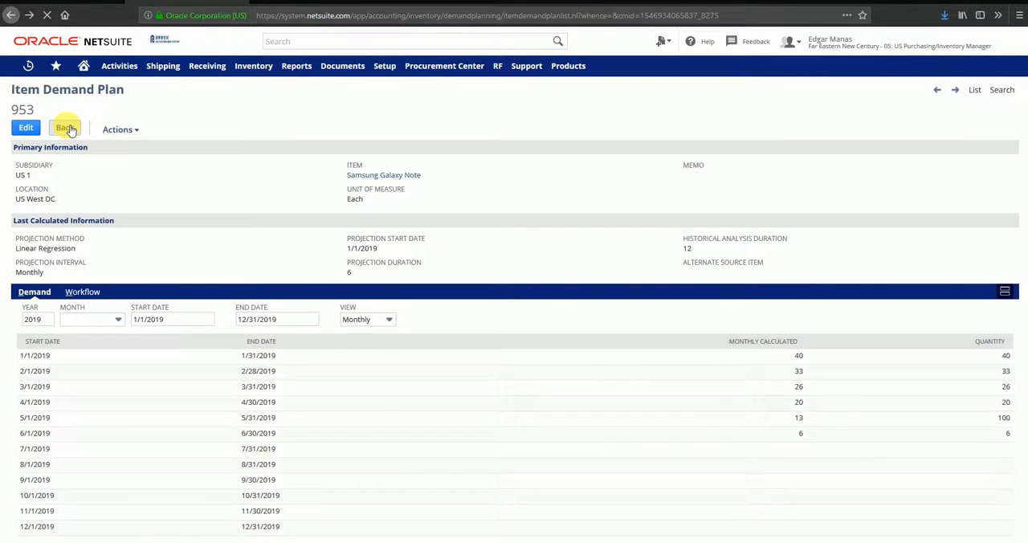
click(64, 128)
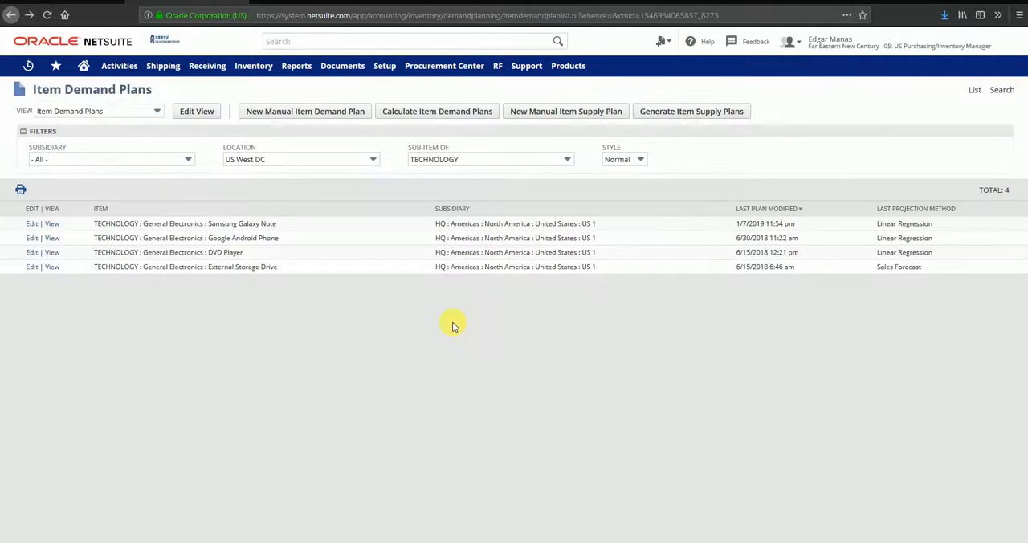